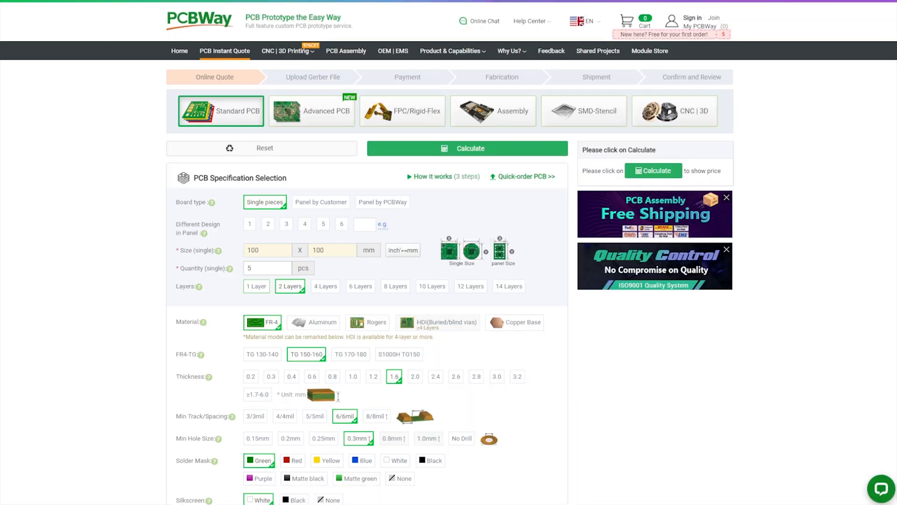
- Calculate the quote for 5 boards of 100×100 mm 2-layer FR-4, totalling US$29.06 with DHL
click(466, 148)
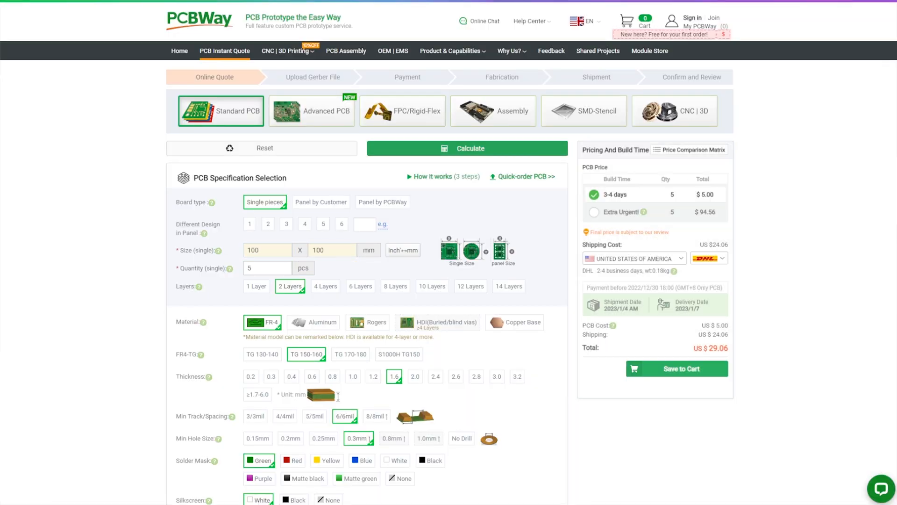